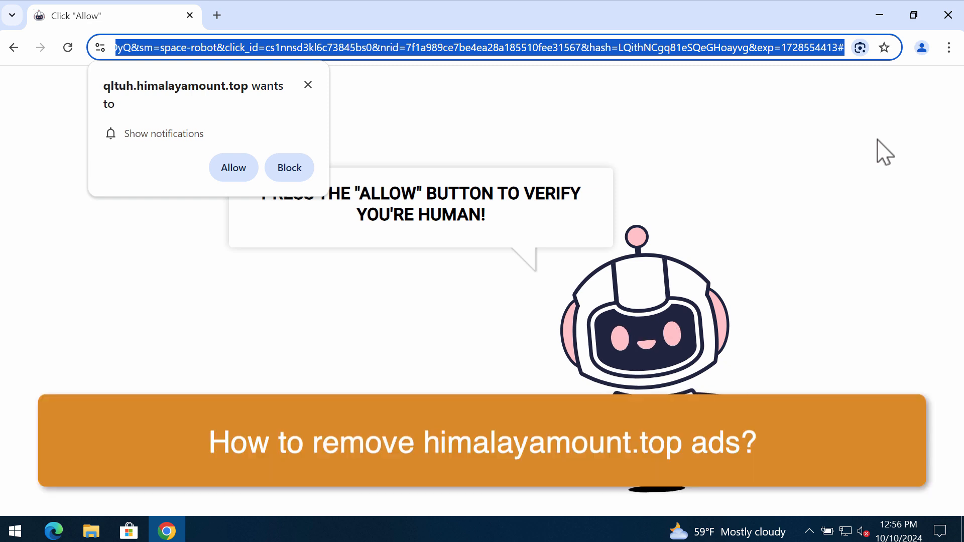
mouse_move(251, 31)
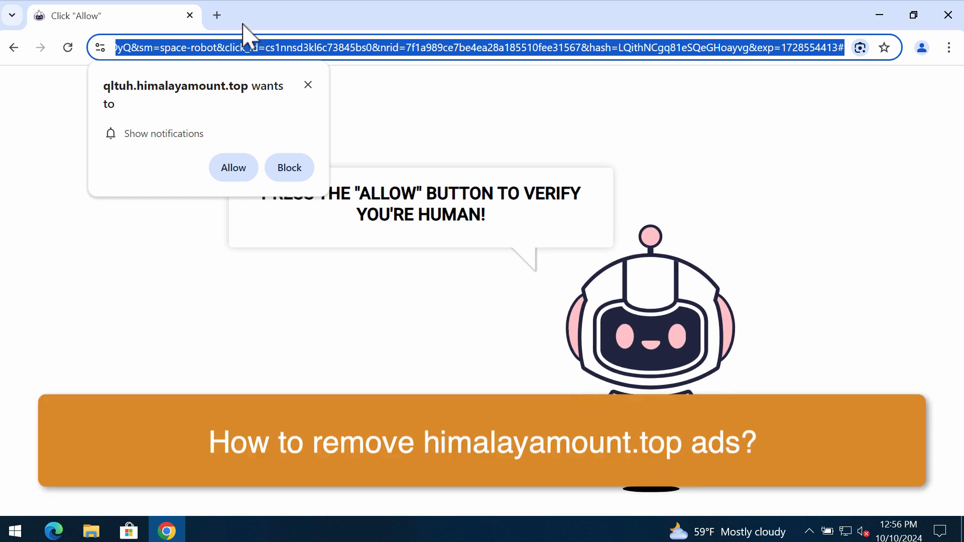
mouse_move(349, 50)
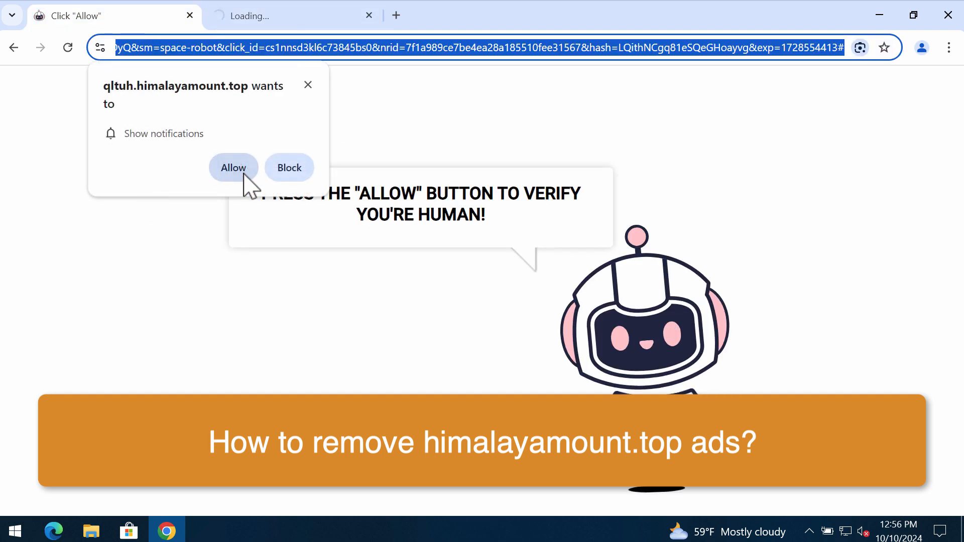
Allow qltuh.himalayamount.top to send notifications from its permission prompt
left_click(233, 168)
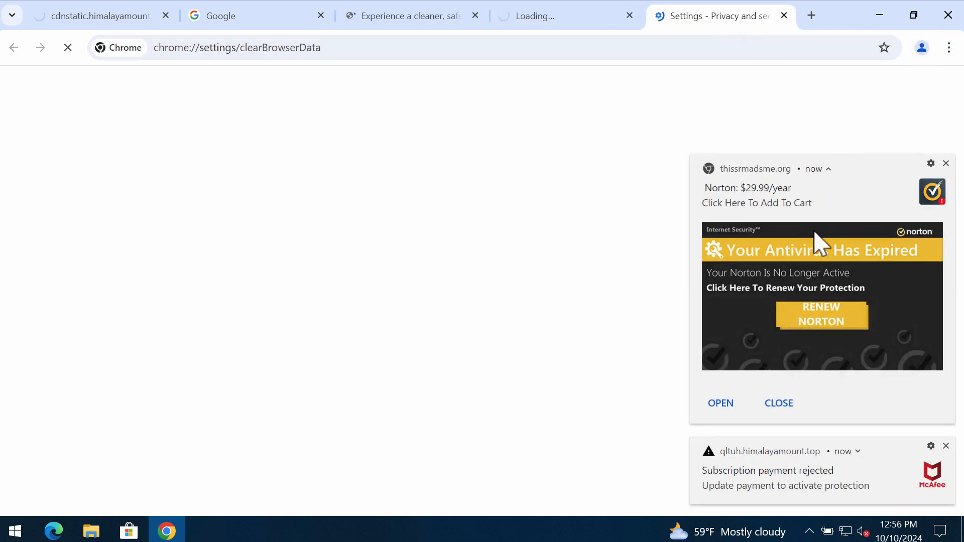
Go to Chrome Settings and scroll Privacy and security down to Site settings
left_click(948, 47)
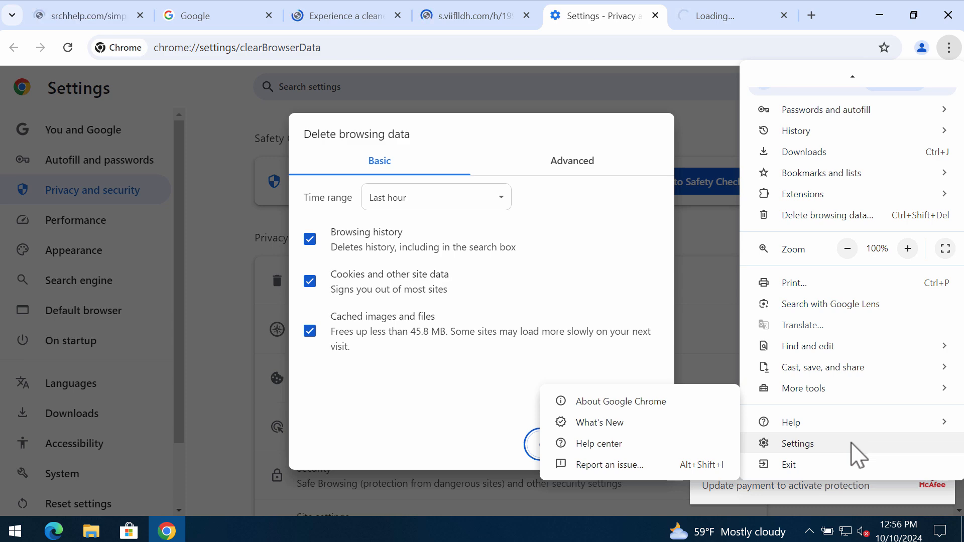
left_click(798, 444)
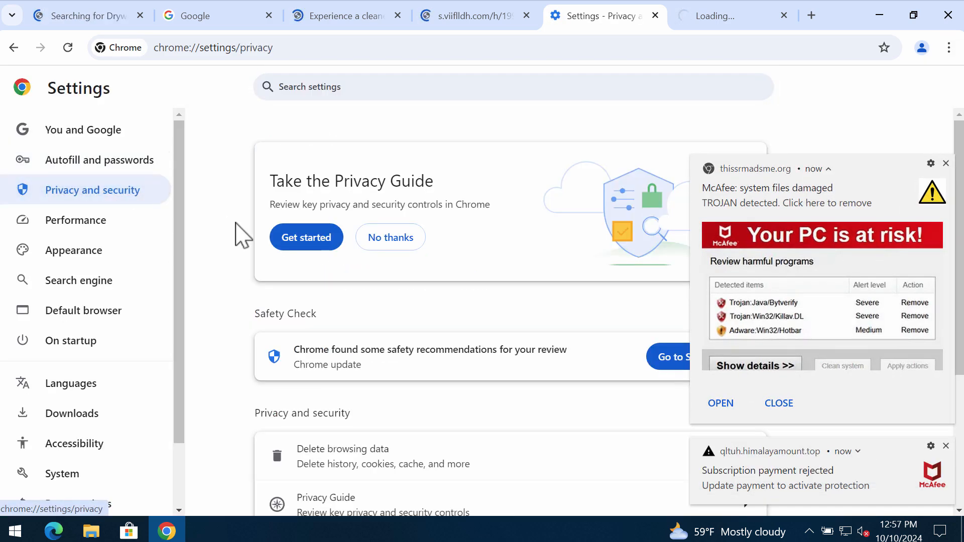
scroll("down", 3)
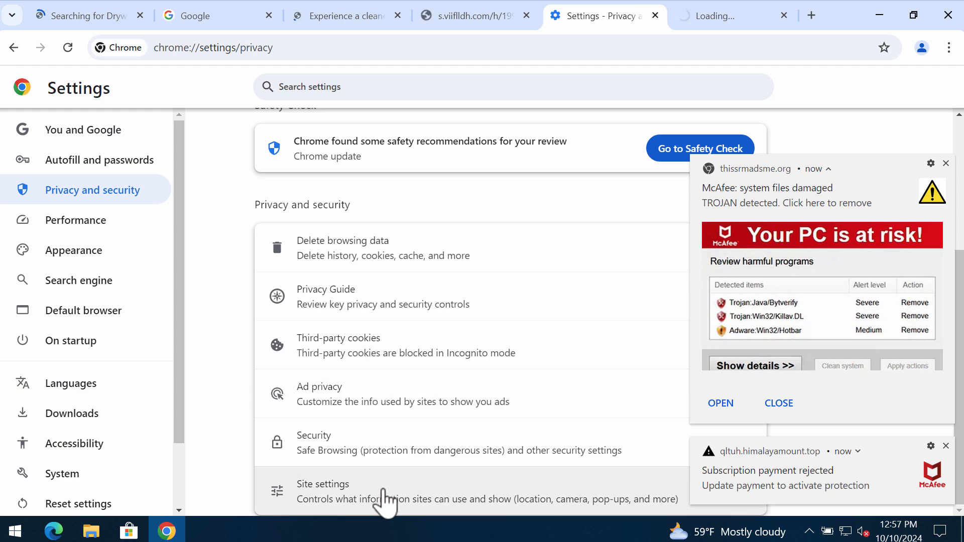
Remove the junk sites, including syncfreeuberthe-file.top, from Allowed to send notifications
left_click(323, 485)
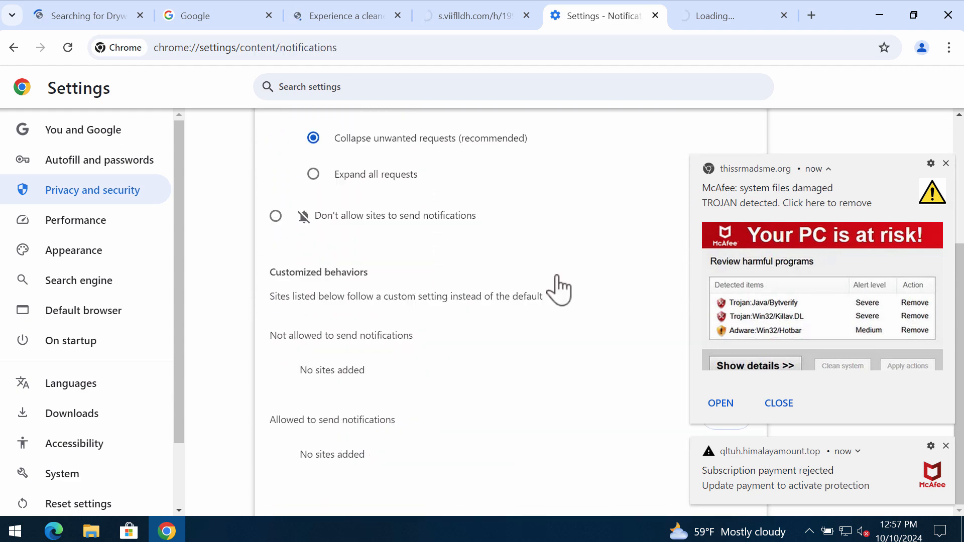
scroll("down", 3)
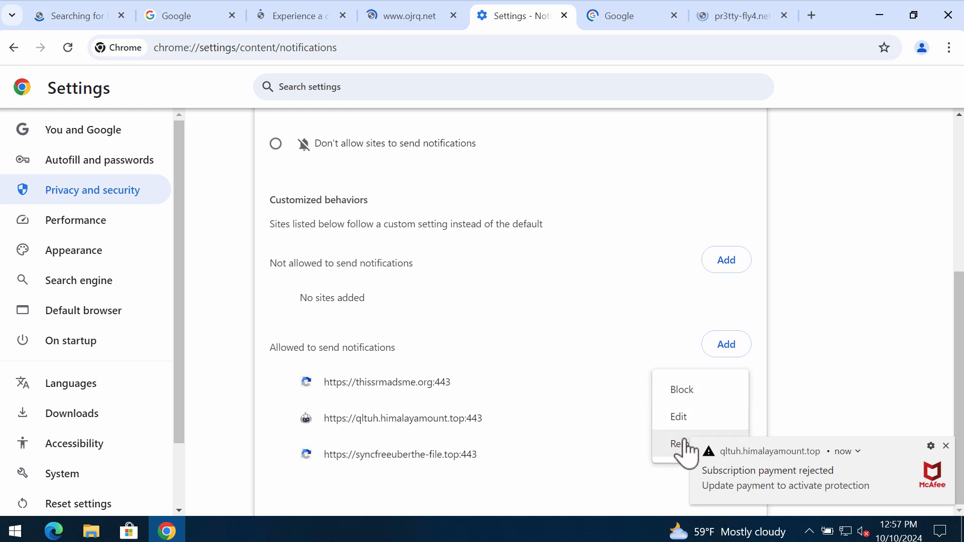
left_click(680, 444)
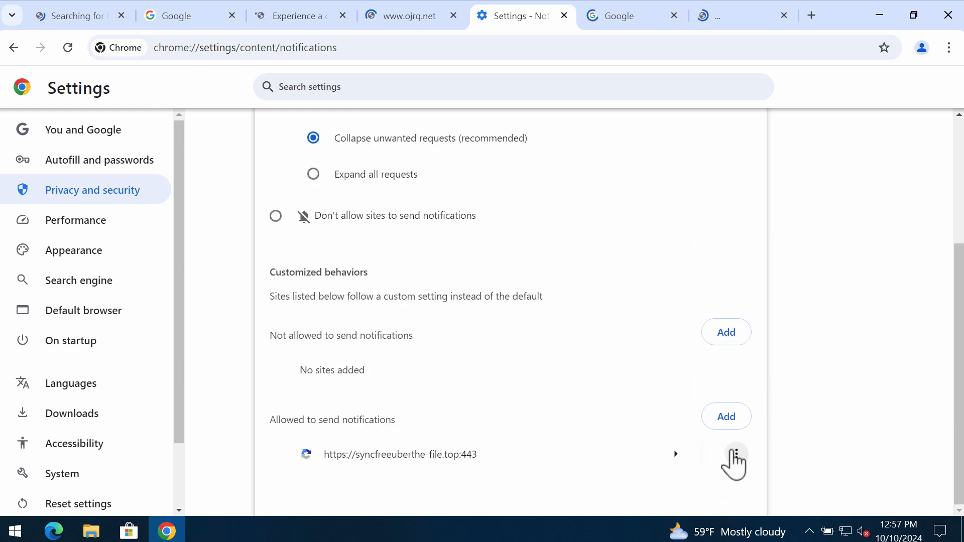
left_click(736, 454)
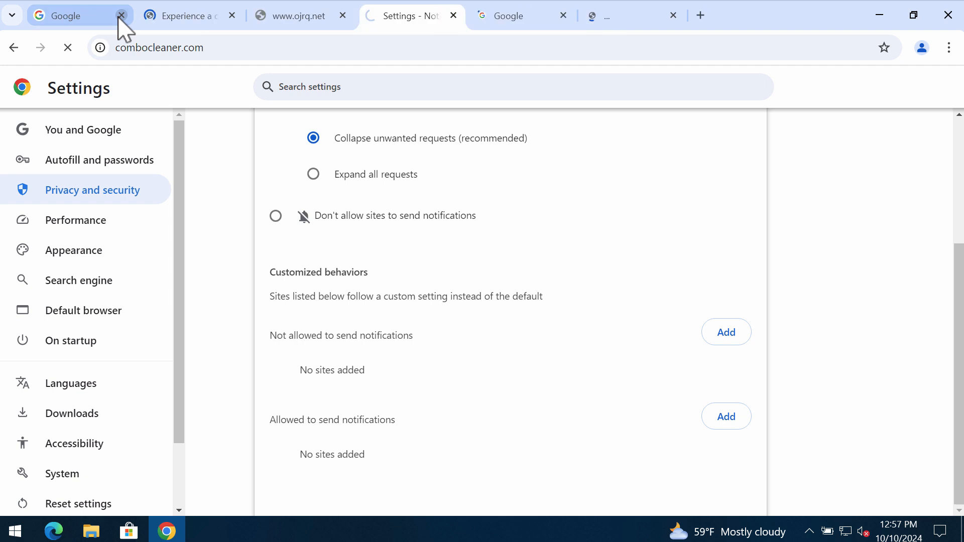
Close the leftover Google tab, keeping Combo Cleaner's site, and minimise Chrome
left_click(122, 16)
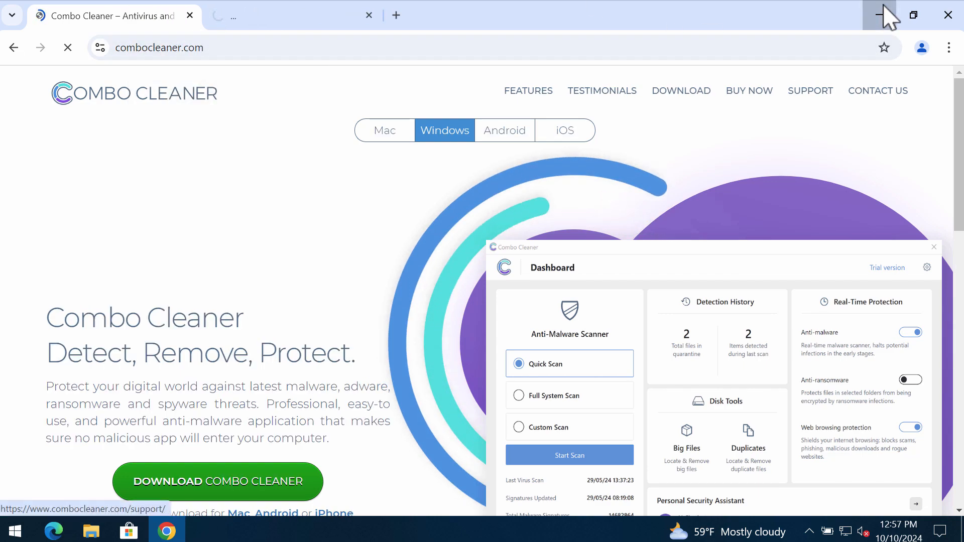
left_click(880, 14)
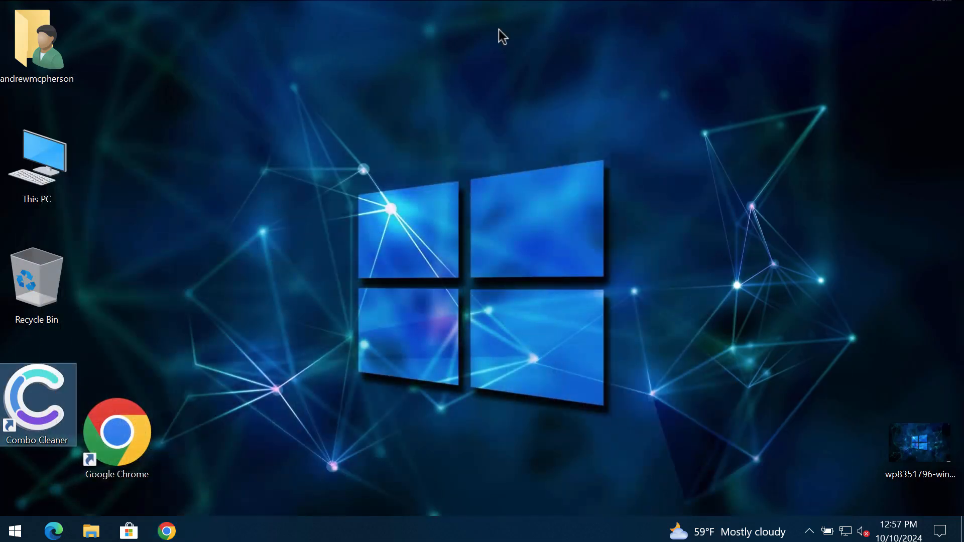
Launch Combo Cleaner from its desktop shortcut to its Dashboard with 6 detected items
double_click(35, 402)
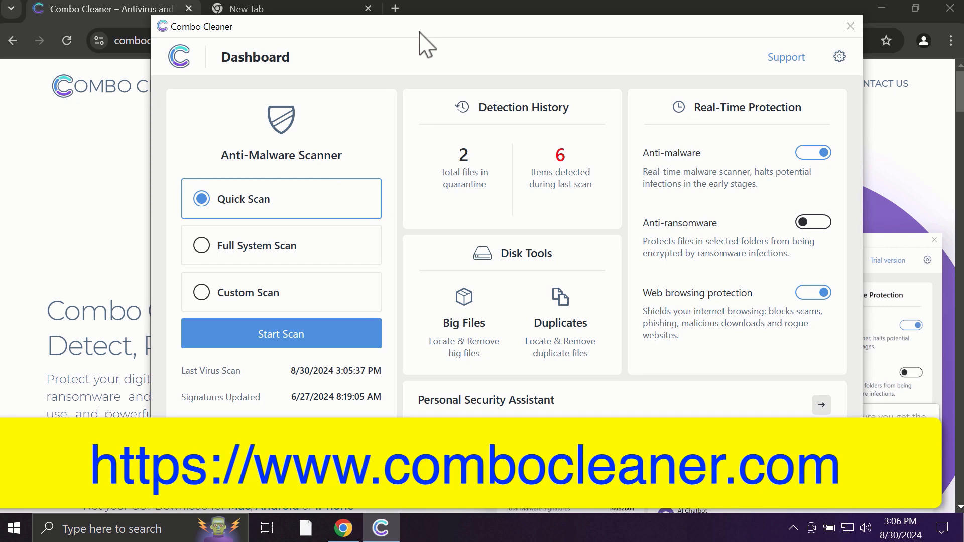
mouse_move(408, 50)
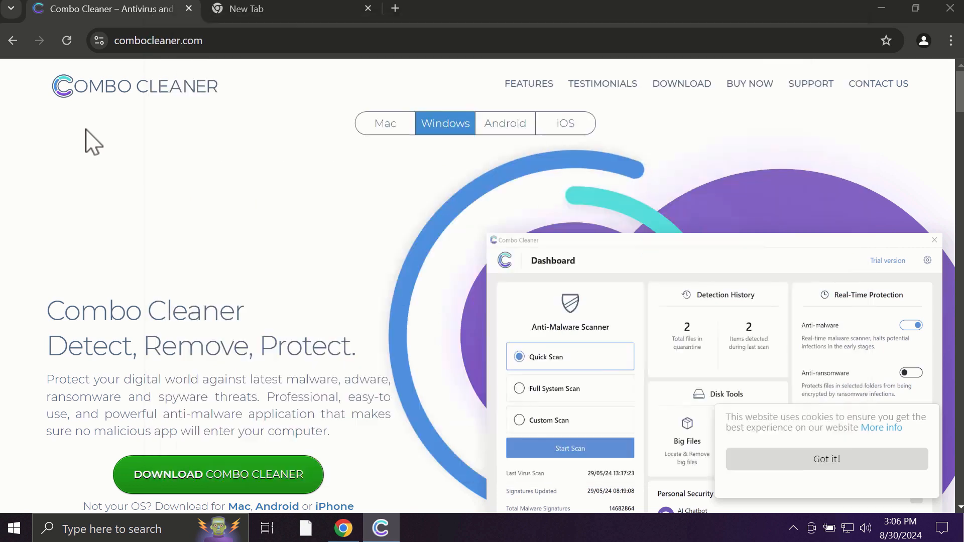
mouse_move(409, 156)
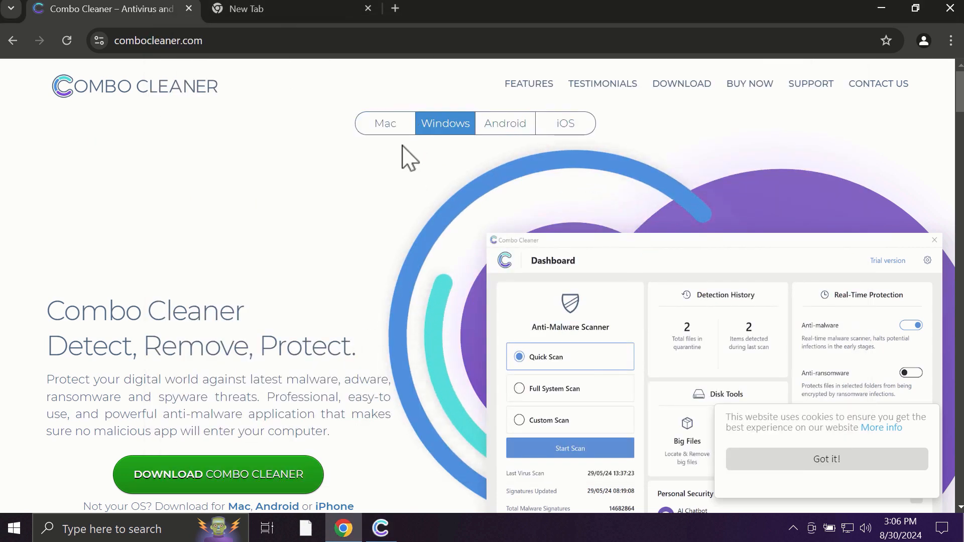
left_click(385, 122)
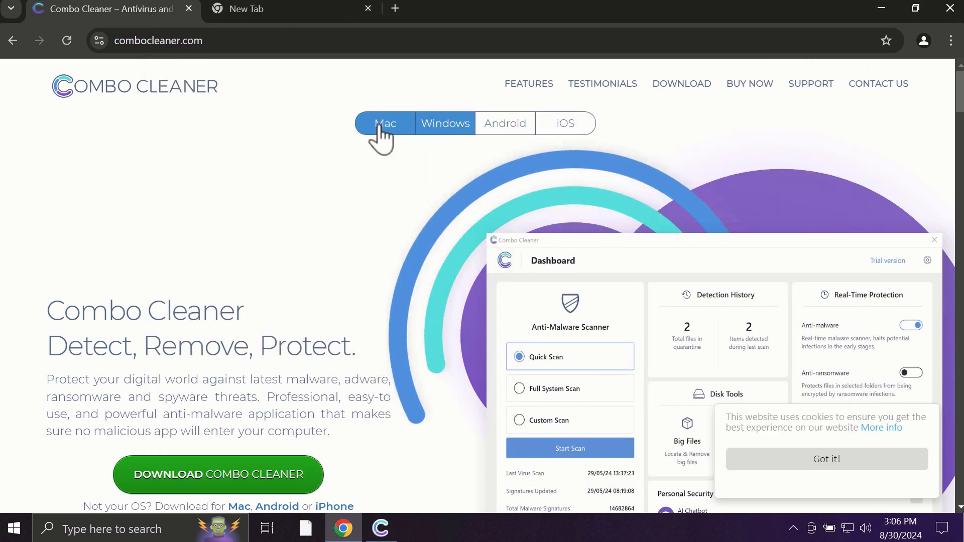
left_click(566, 123)
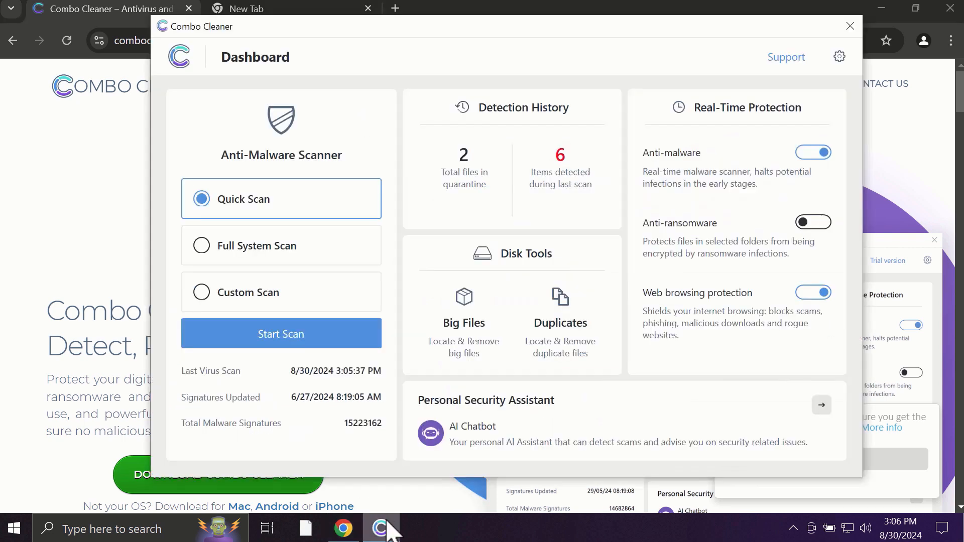
Bring Combo Cleaner forward to show Threat Scan results: five spam entries and one ransomware file
left_click(281, 333)
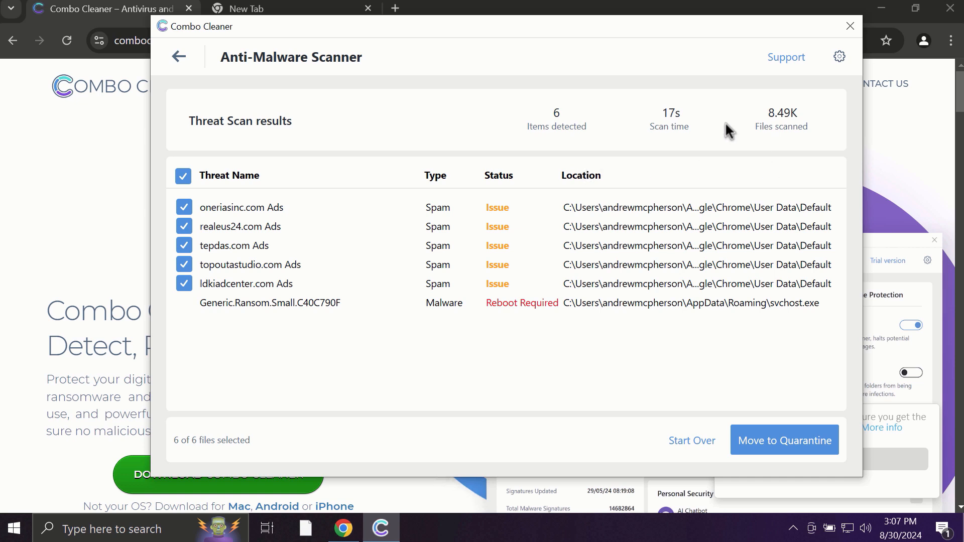
mouse_move(850, 99)
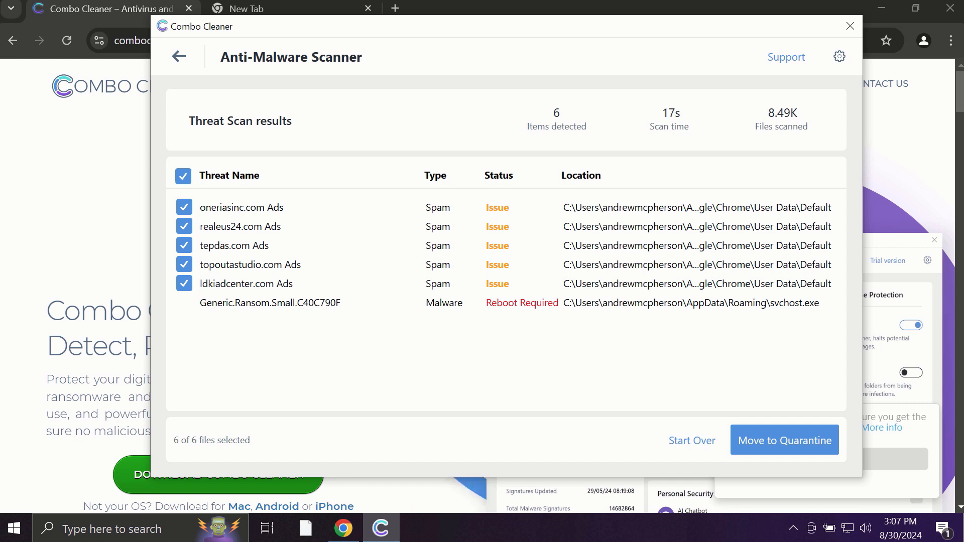
mouse_move(840, 56)
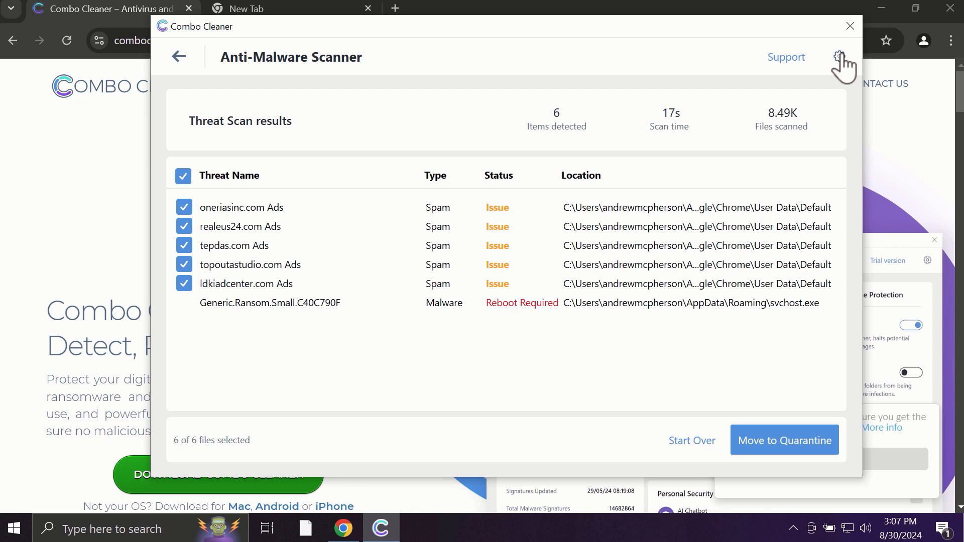
View the Anti-Ransomware settings with no protected folders, then return to the Dashboard
left_click(840, 57)
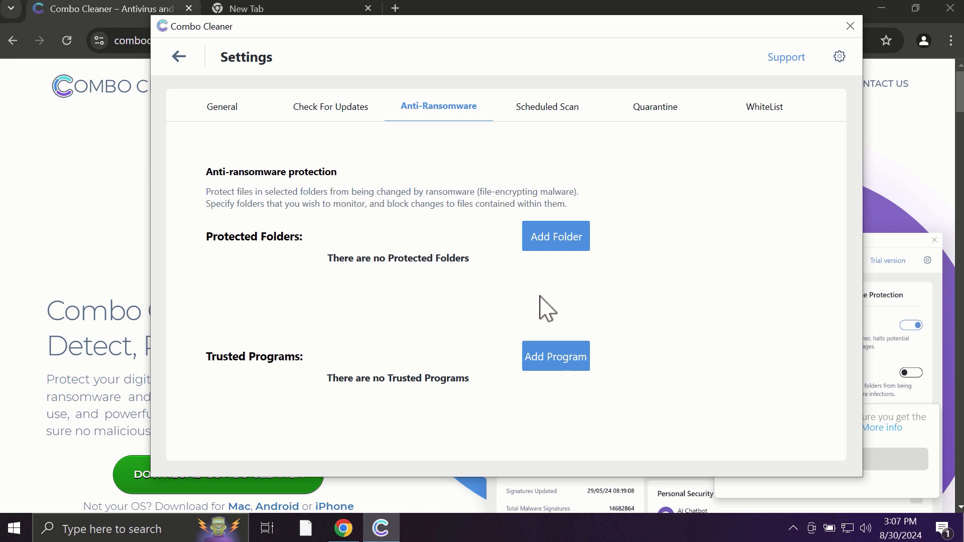
mouse_move(553, 250)
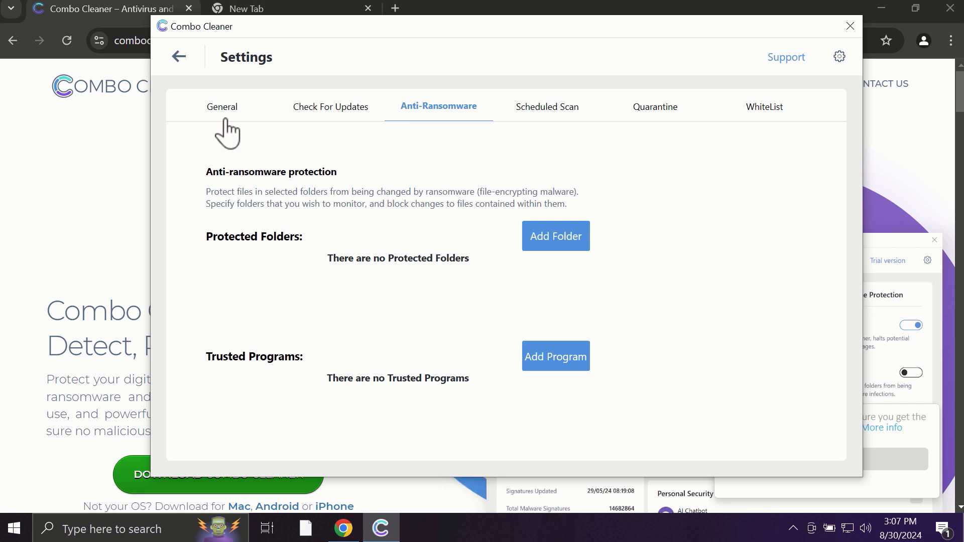
mouse_move(176, 65)
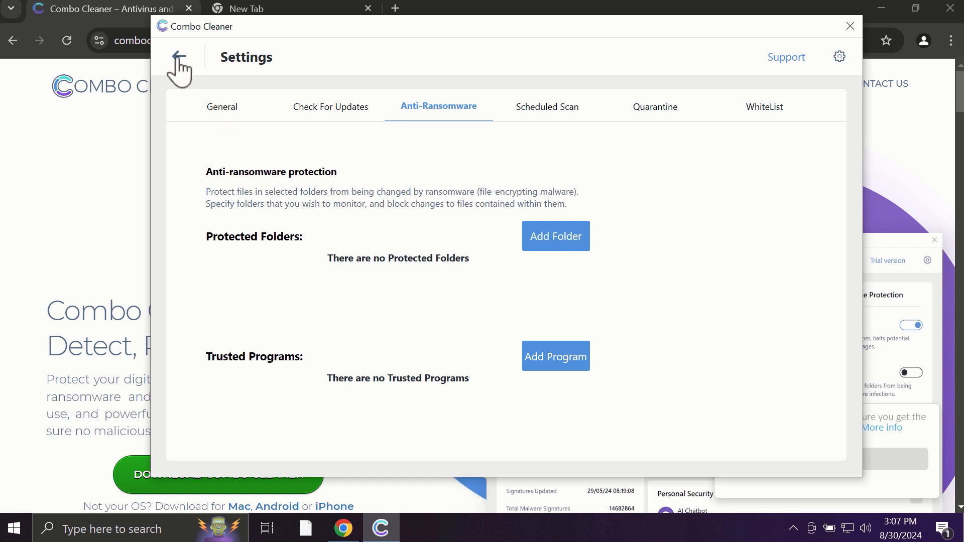
left_click(179, 59)
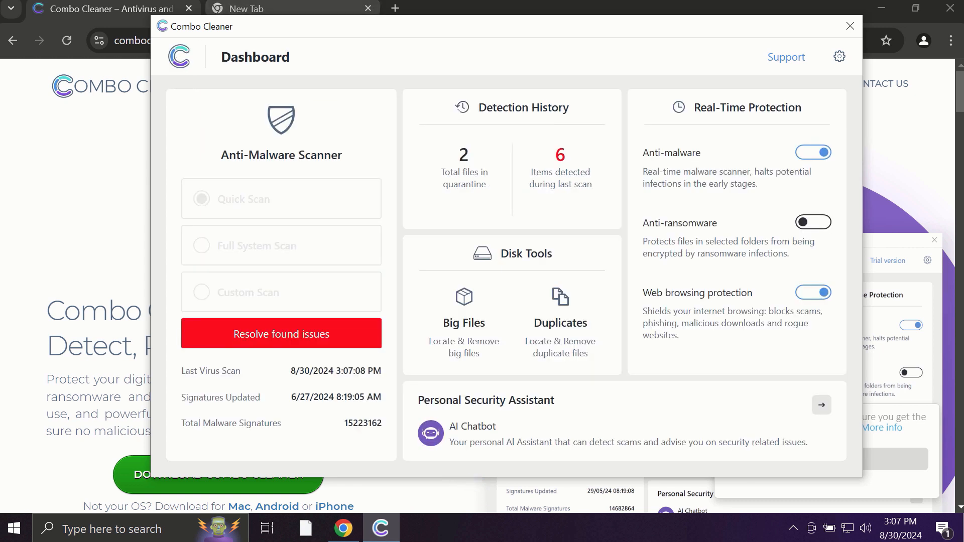